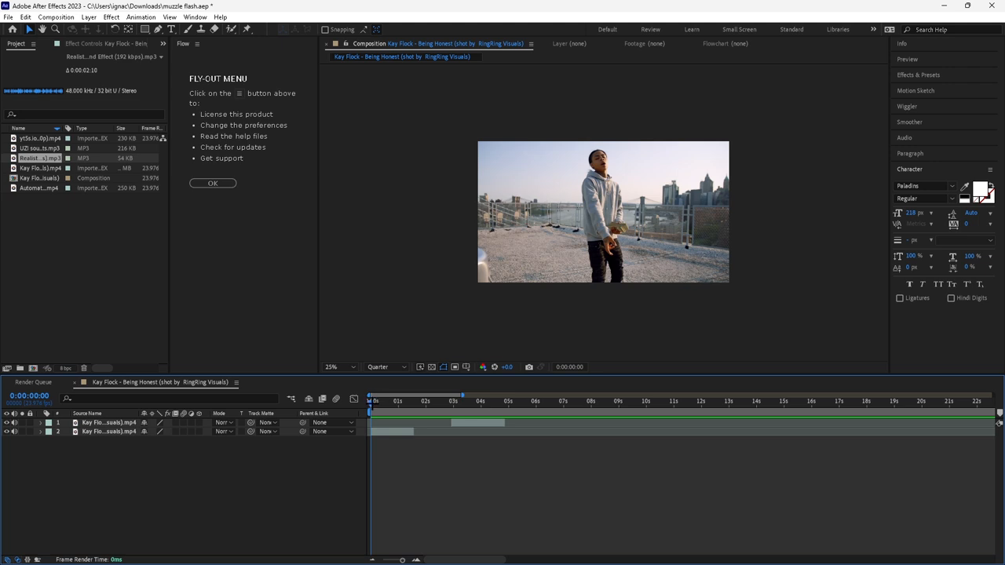
Bring the muzzle flash clip into the comp as a new layer at the arm-out frame.
left_click(392, 402)
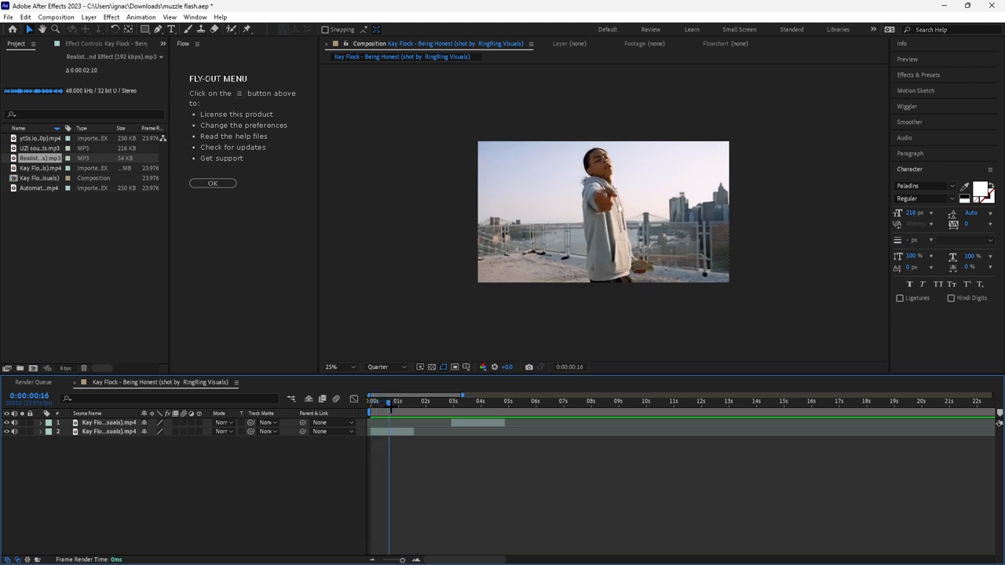
left_click(39, 189)
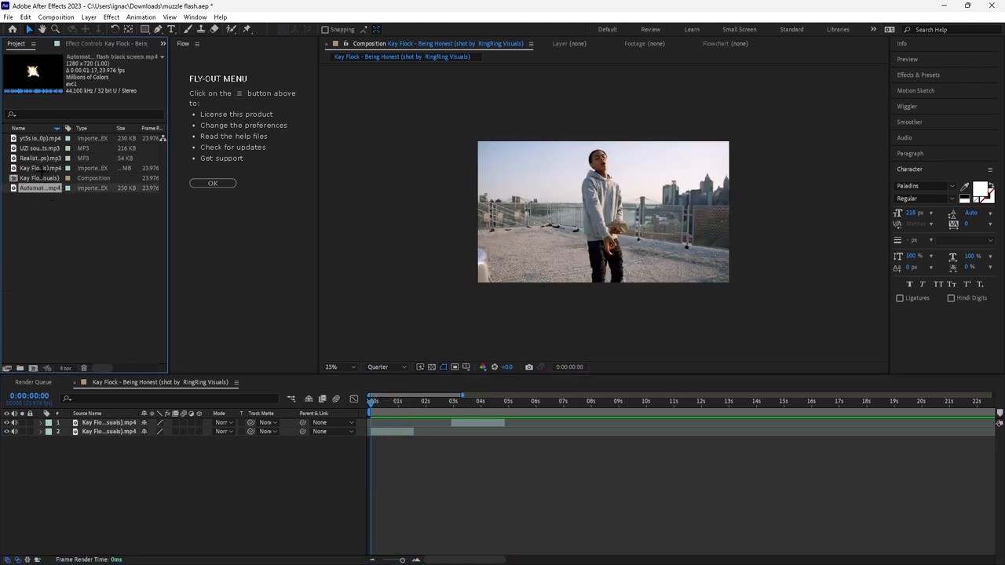
left_click(35, 139)
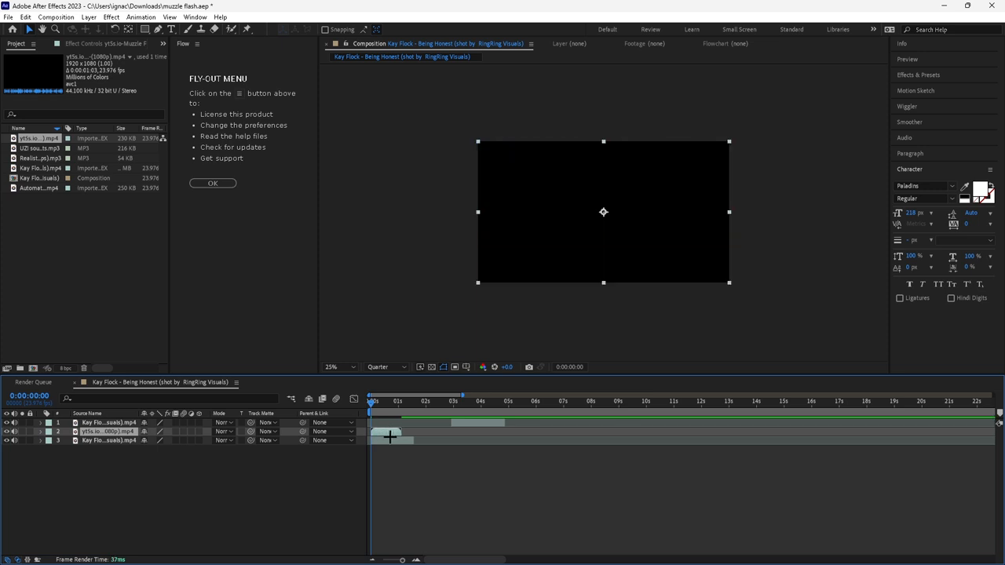
Add the gunshot mp3 to the comp and rename the items 'single shot' and 'shot sound'.
left_click(223, 423)
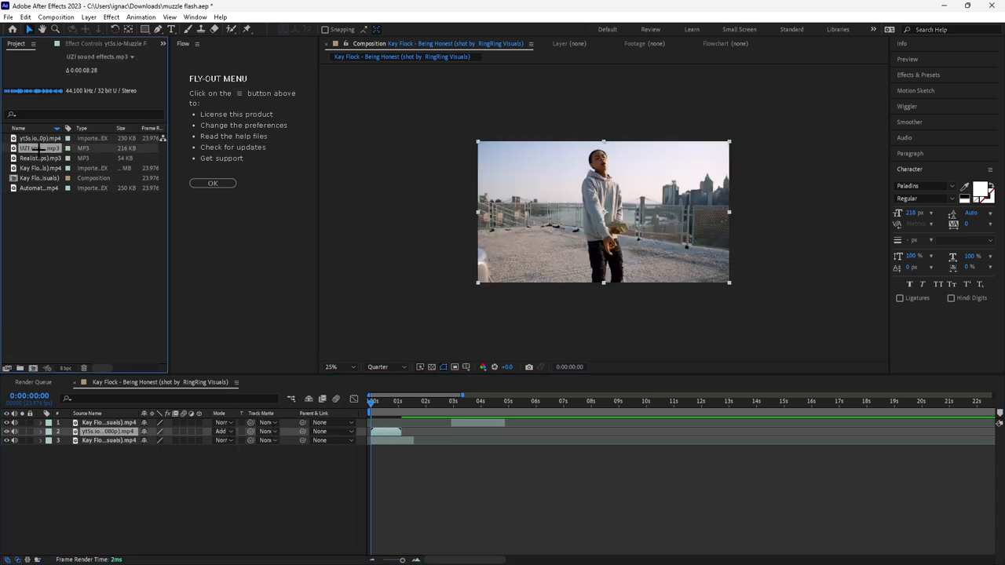
left_click(39, 157)
type("signle shot")
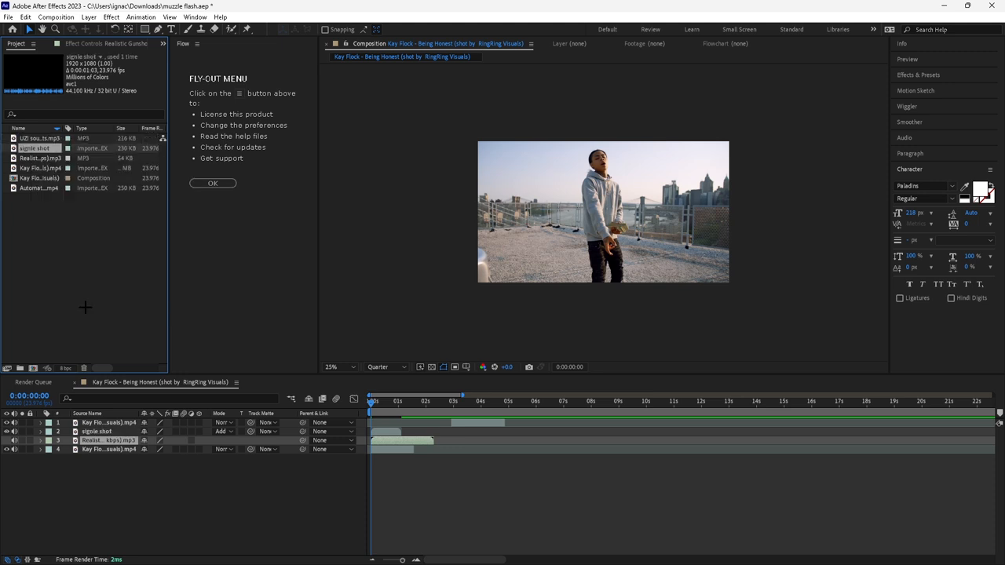
right_click(39, 157)
type("shot sound")
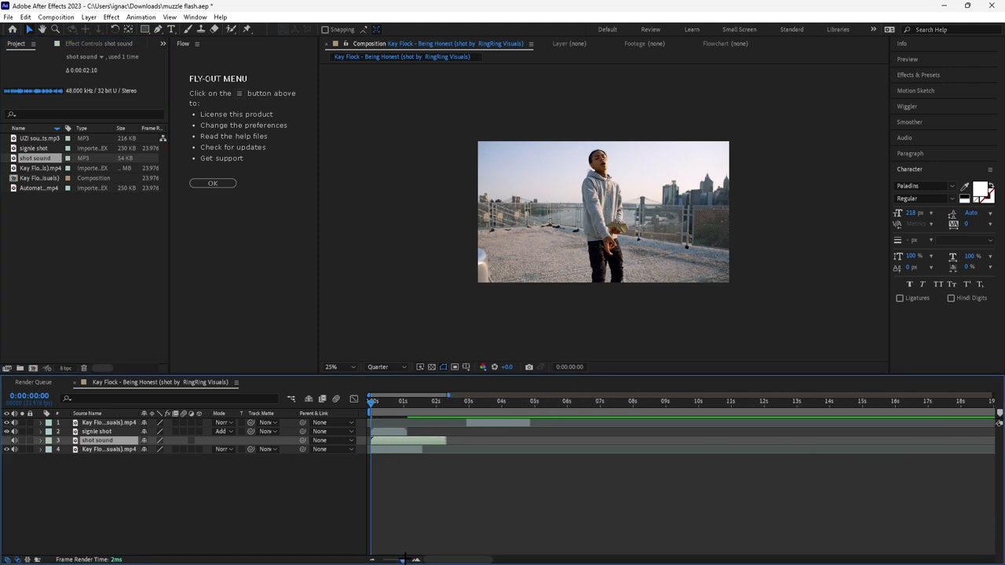
Scale the single shot flash down and position it over the rapper's outstretched hand.
left_click(97, 430)
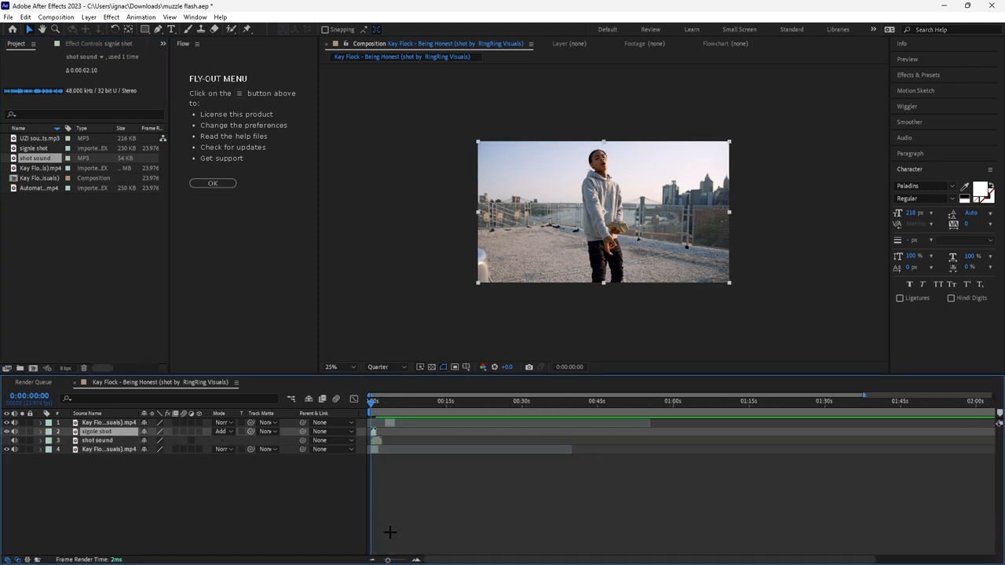
mouse_move(330, 553)
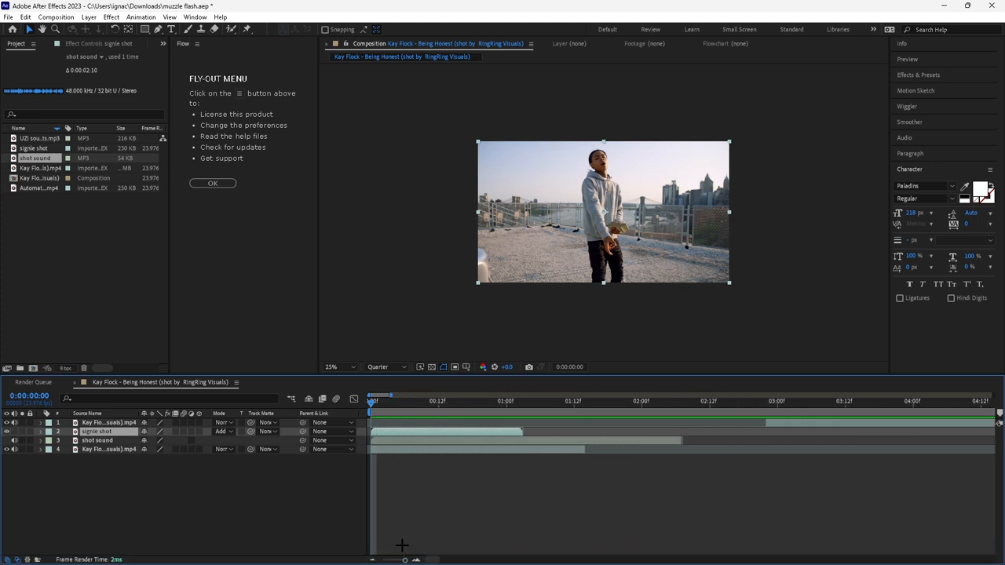
left_click(383, 401)
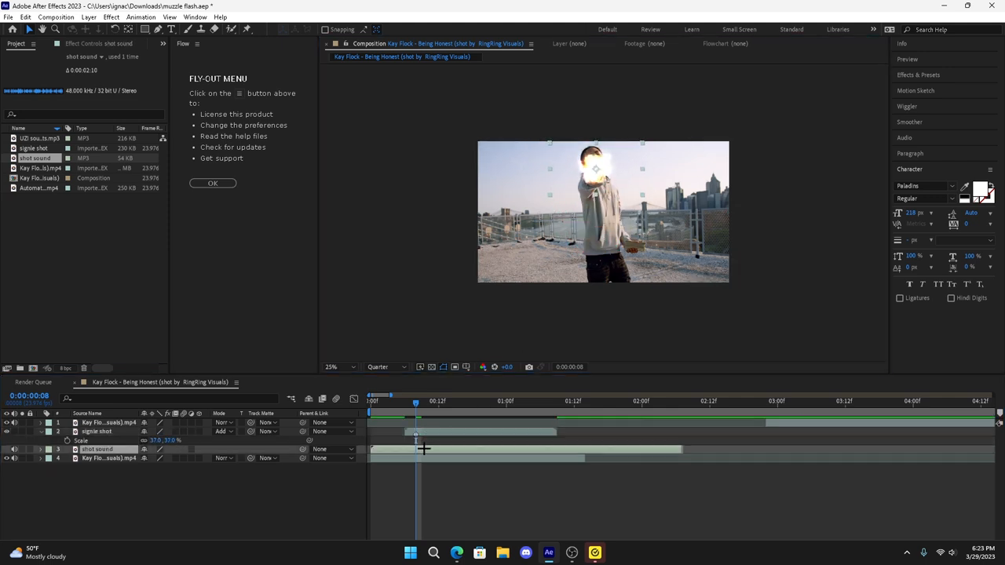
Align the shot sound waveform to the flash frame and duplicate both layers for another shot.
left_click(41, 449)
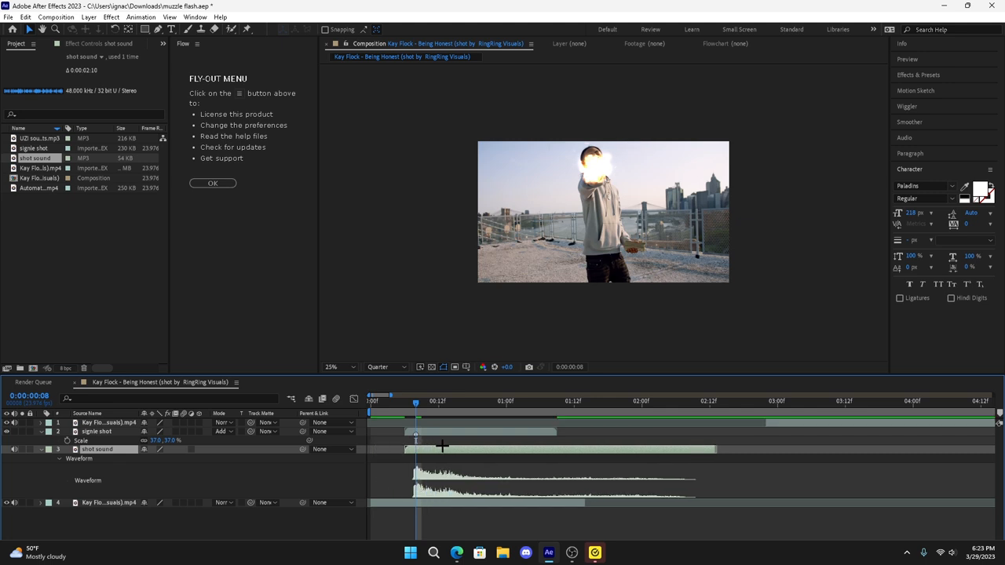
mouse_move(502, 355)
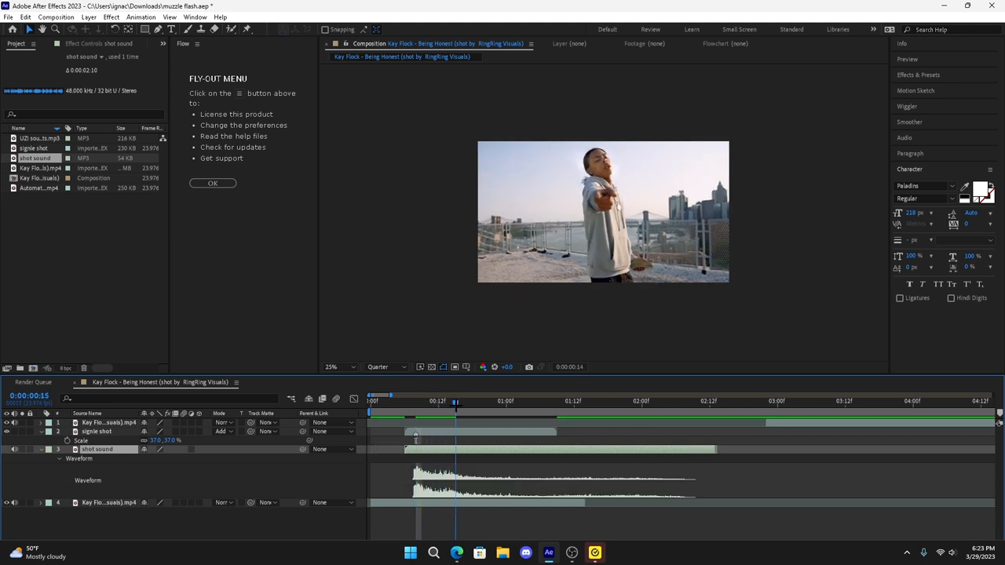
left_click(462, 401)
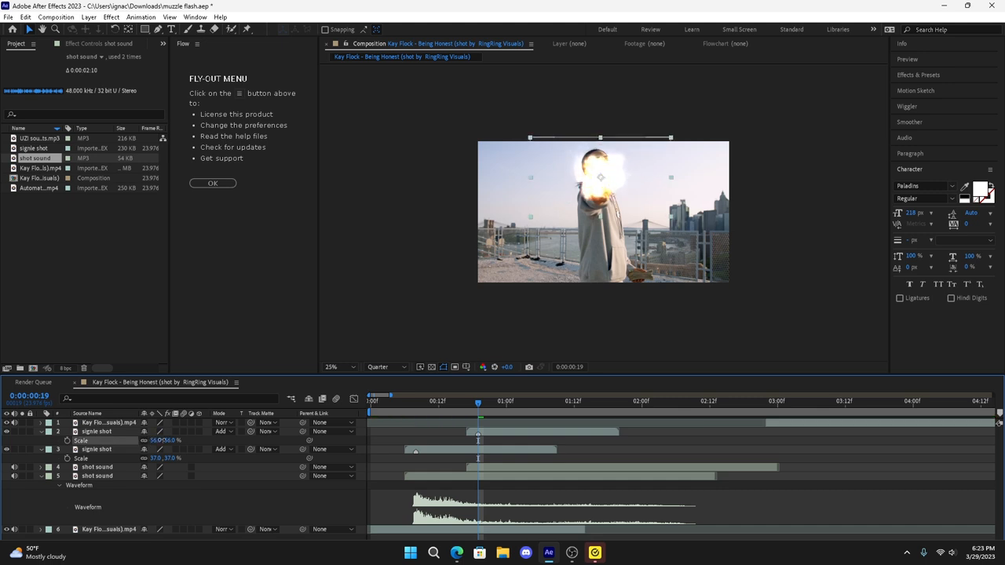
Slide the duplicated flash and sound to the next shot and return the playhead to the first shot.
left_click(97, 432)
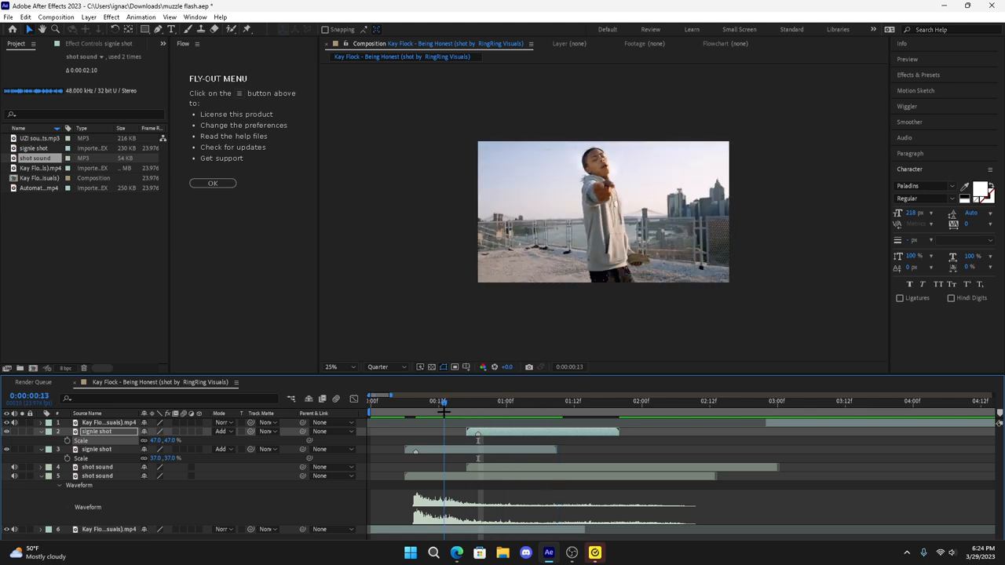
left_click(373, 401)
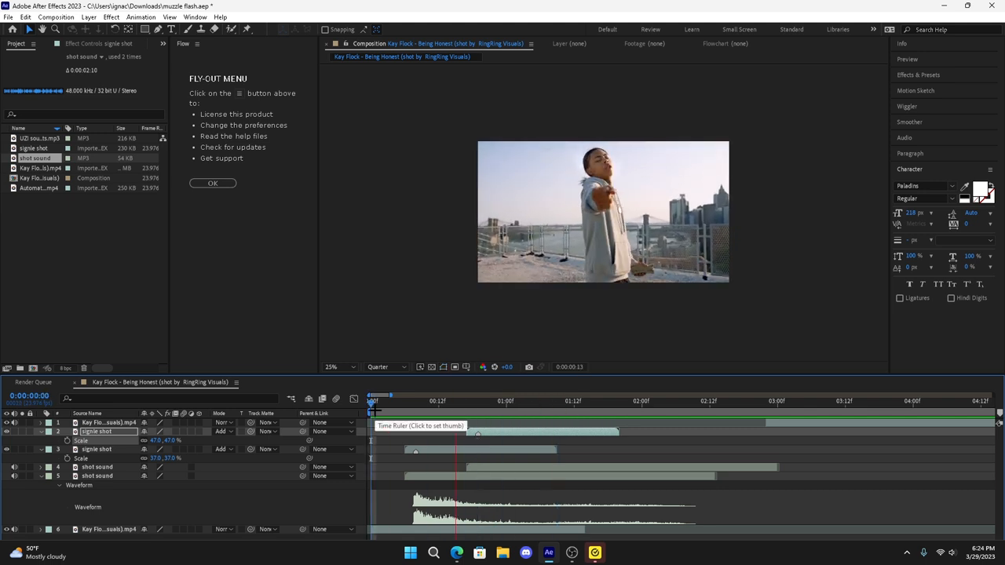
left_click(380, 402)
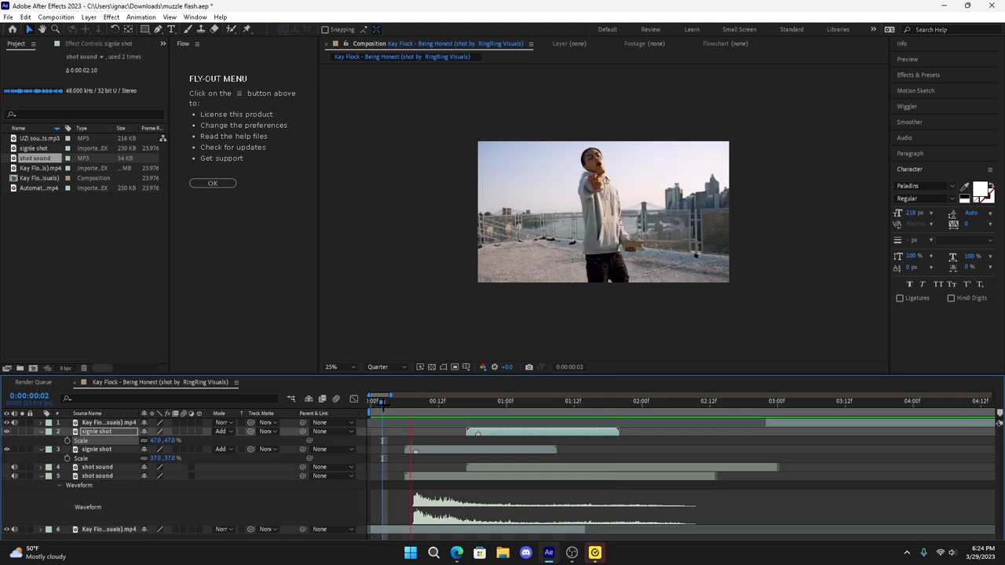
left_click(416, 400)
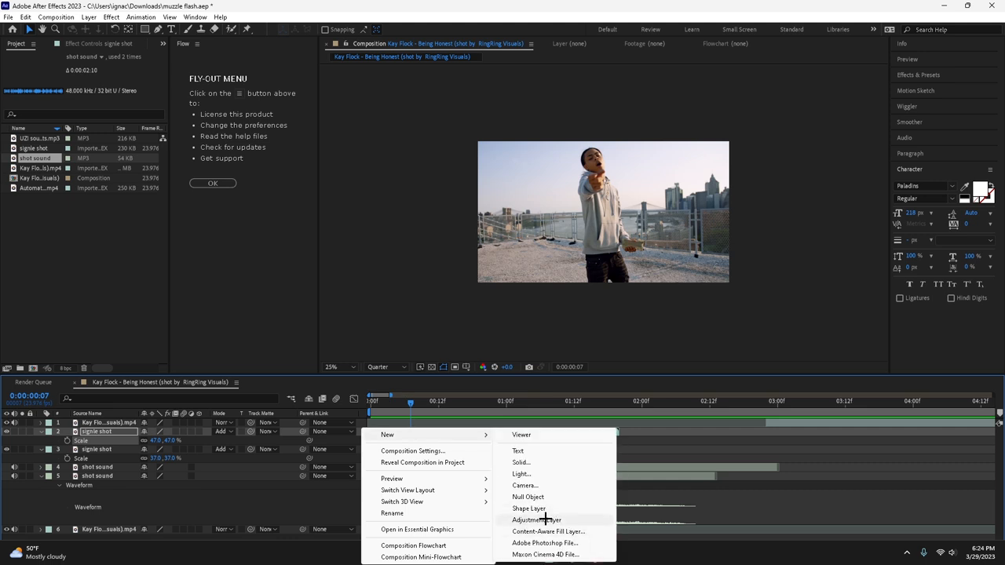
Create an adjustment layer with S_Shake at Frequency 8, duplicated and trimmed to each shot.
left_click(537, 520)
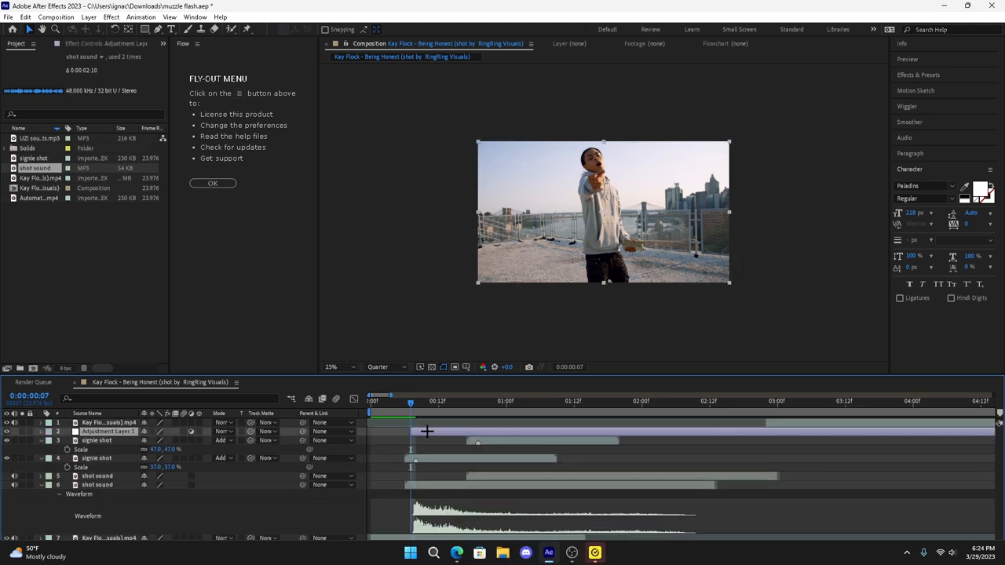
type("shake")
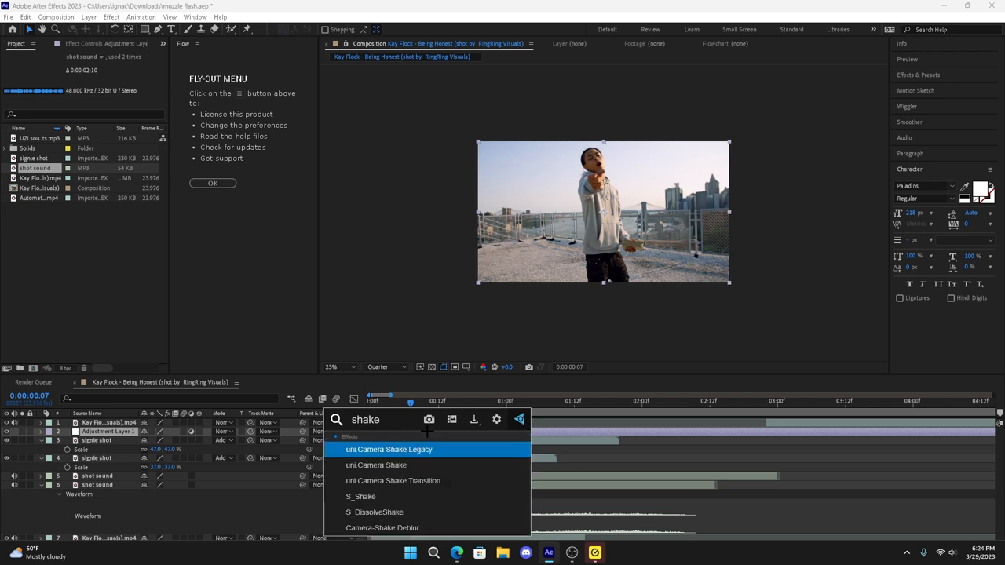
left_click(389, 449)
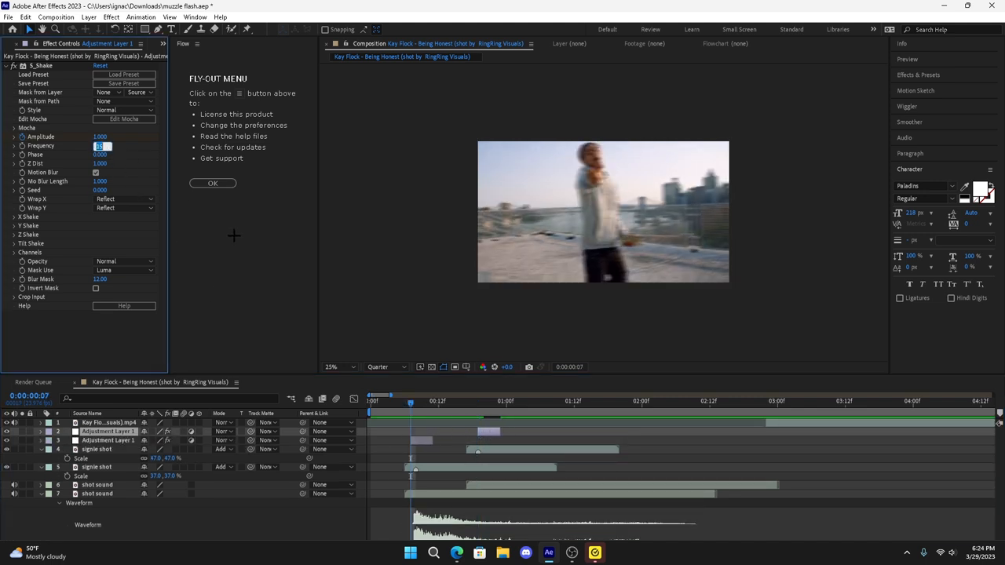
type("8.00")
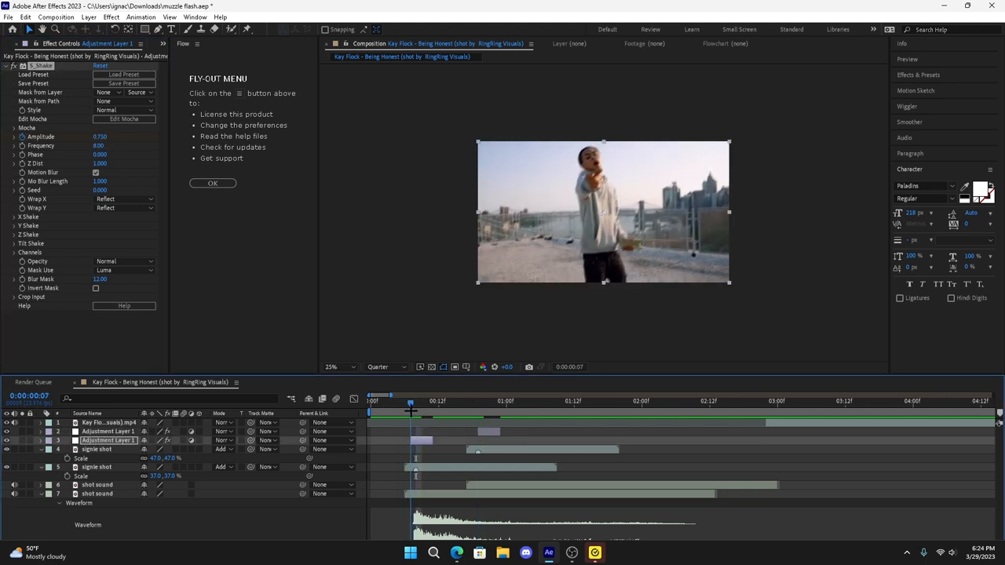
left_click(402, 402)
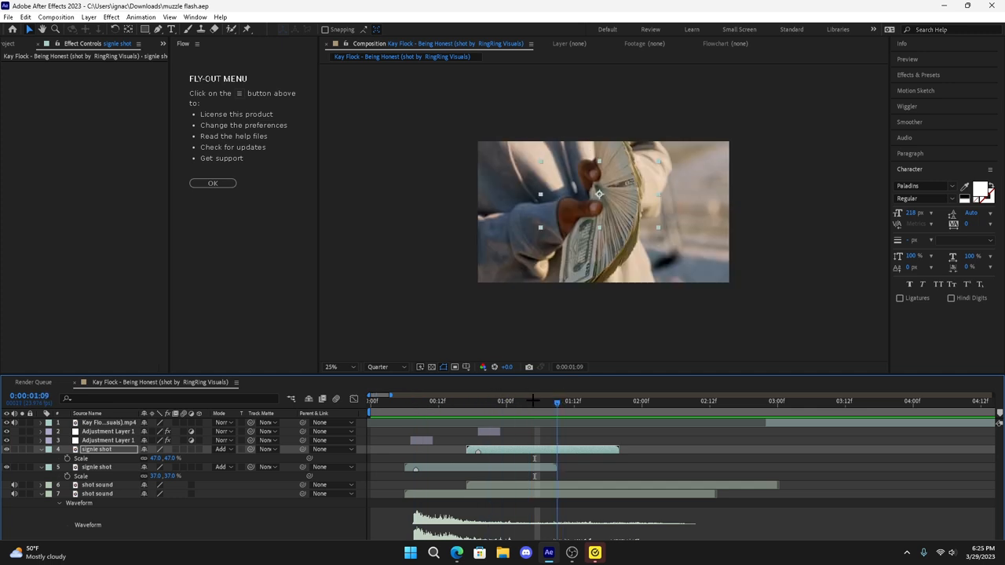
left_click(454, 402)
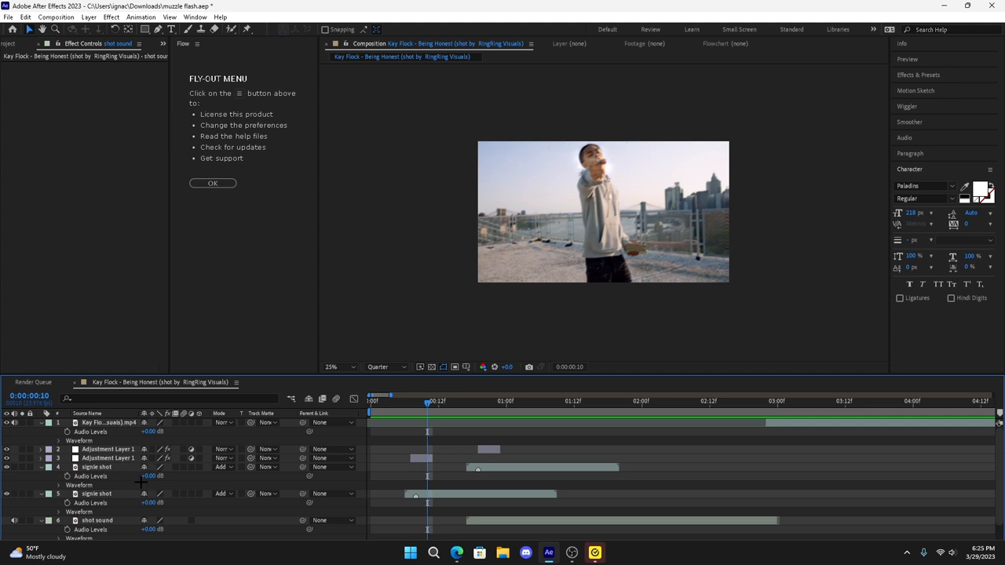
Collapse the expanded audio properties and move to the later gunshot around 3:14.
left_click(375, 400)
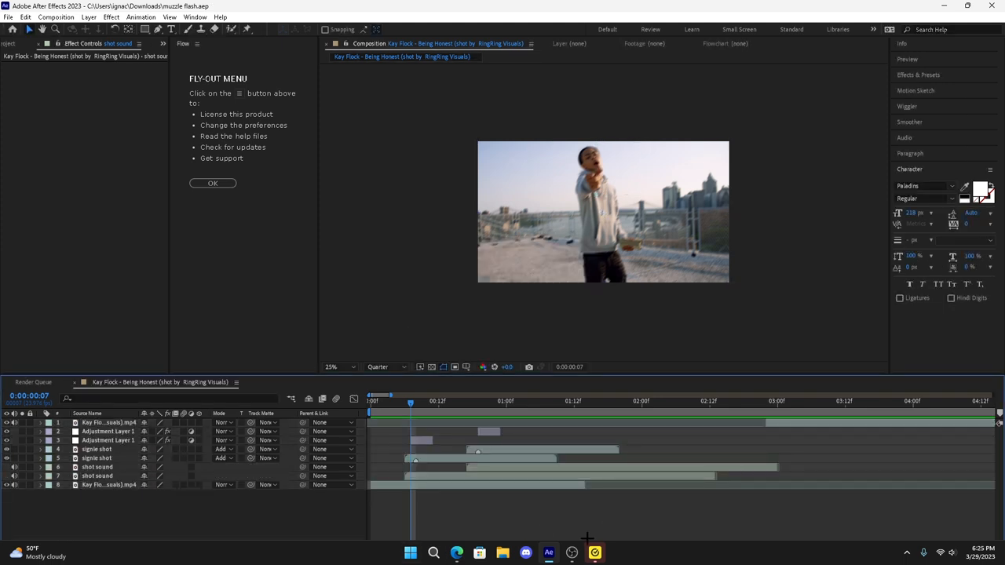
mouse_move(628, 477)
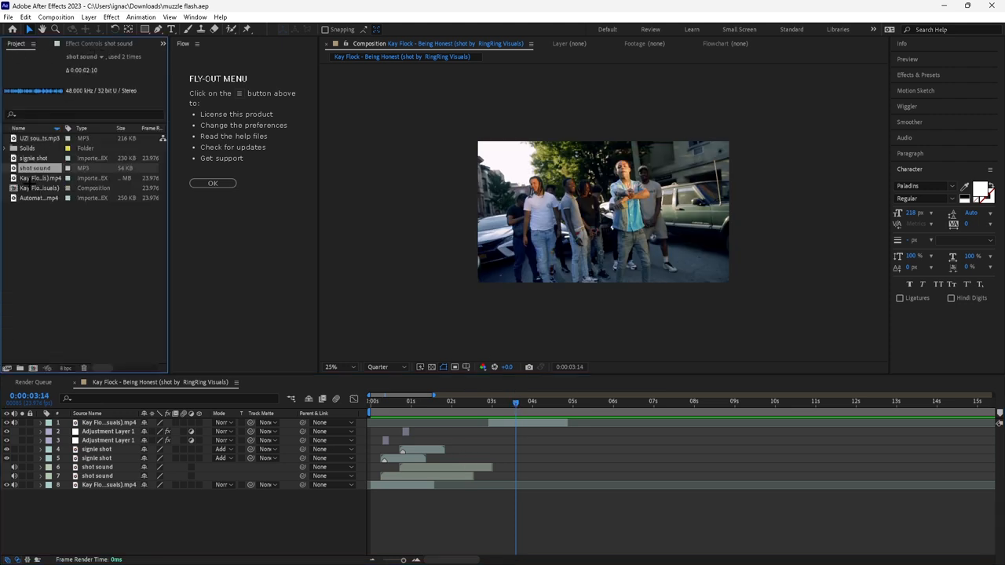
Place the auto muzzle flash clip at the playhead and set its Mode so the black drops out.
left_click(39, 138)
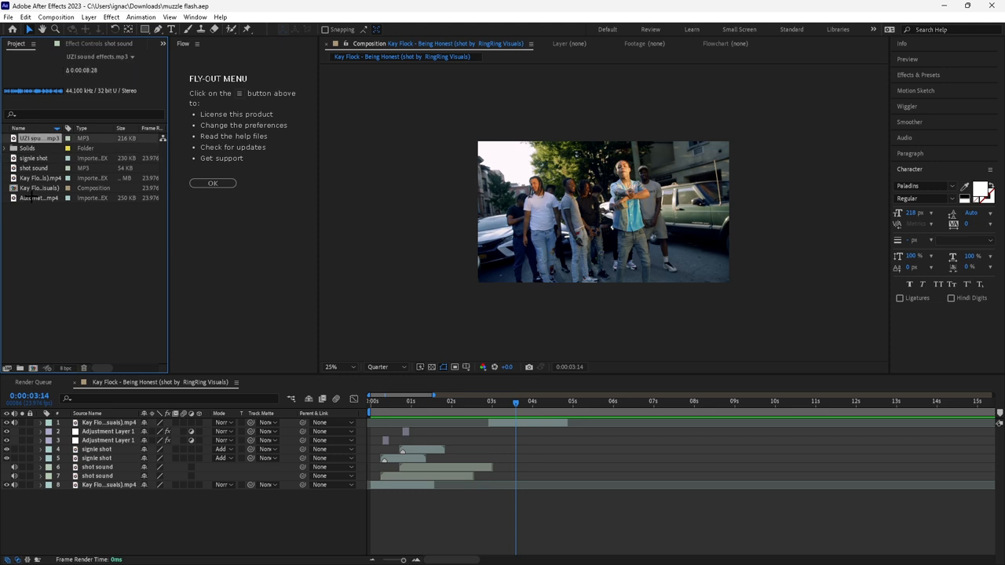
left_click(39, 198)
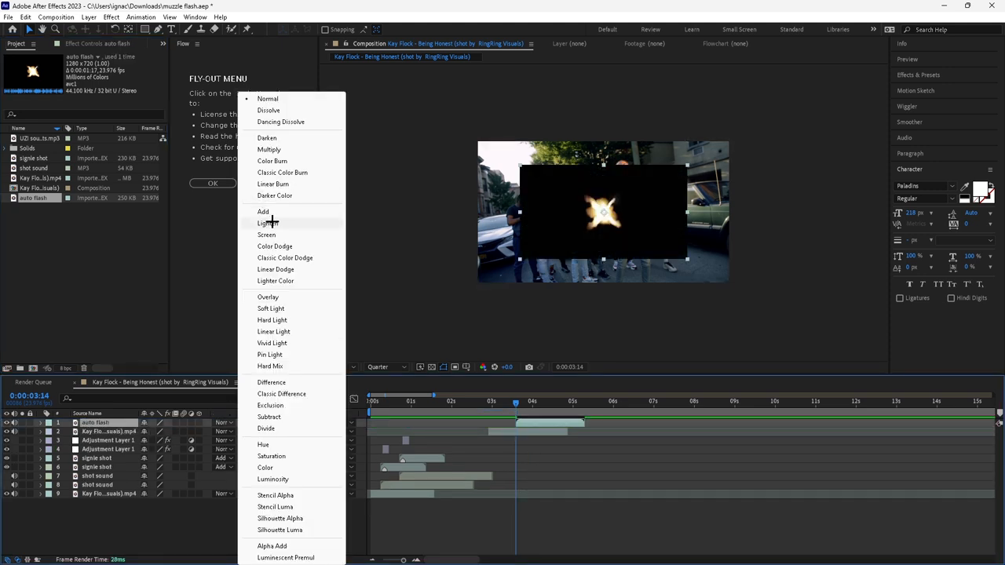
left_click(264, 212)
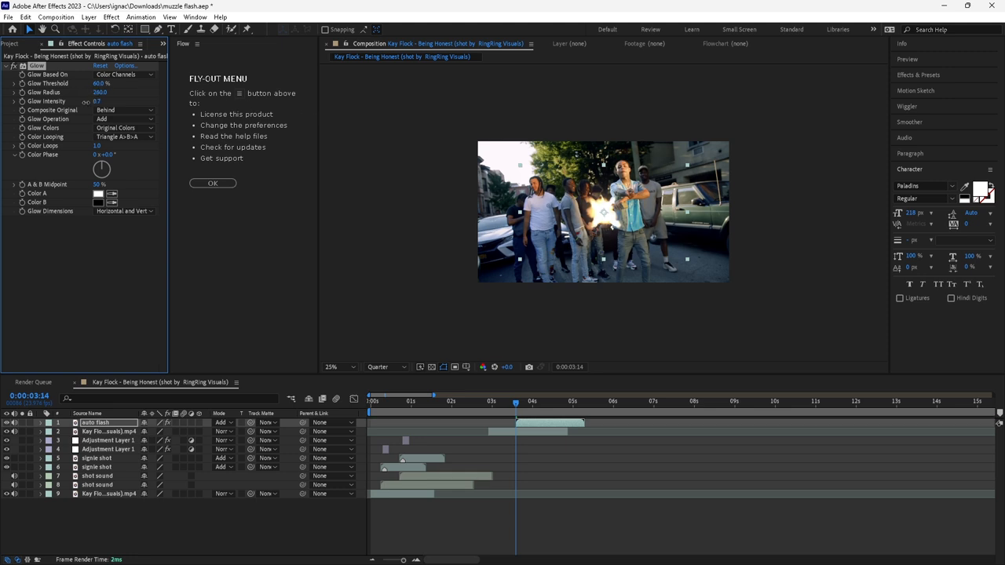
Set the Glow to A & B Colors with an orange Color A for the automatic flash.
left_click(97, 194)
type("FFA200")
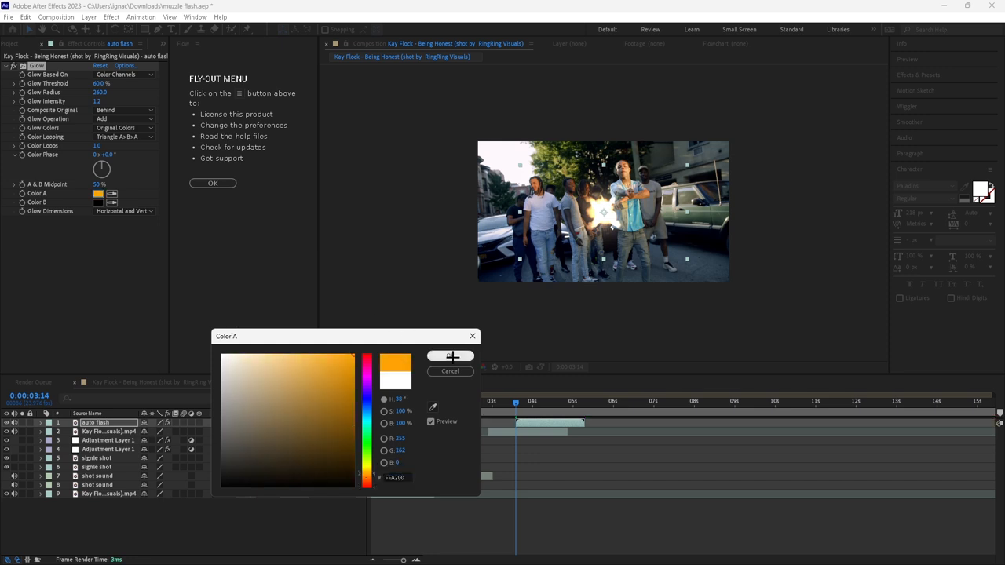
left_click(450, 357)
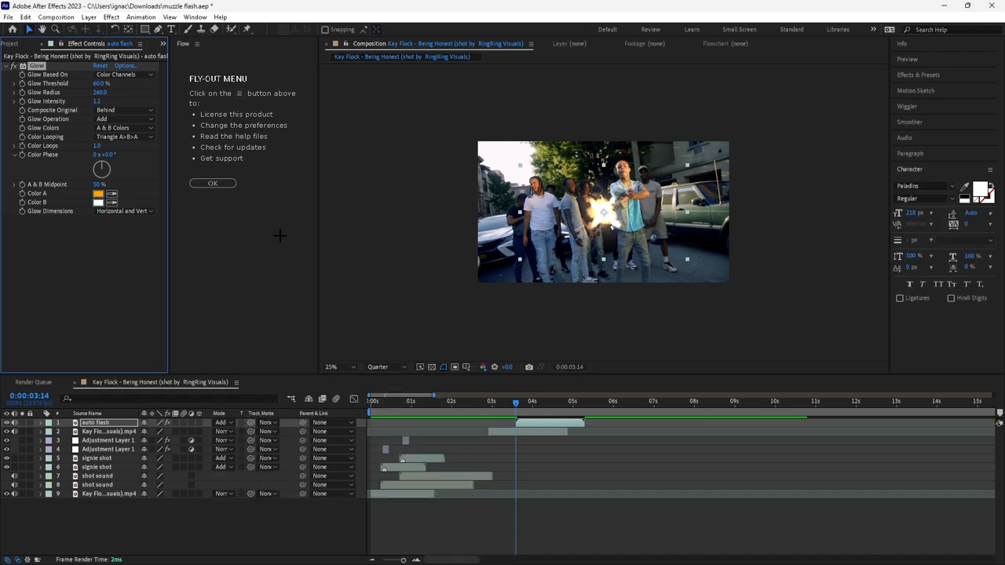
left_click(339, 368)
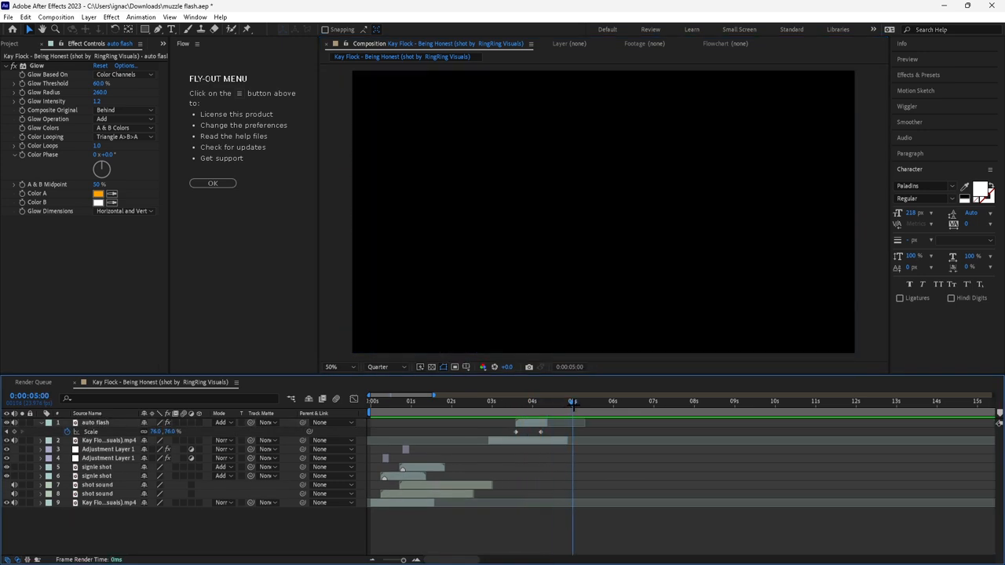
Scale the auto flash down onto the rapper's hands and add the uzi sound to the timeline.
left_click(541, 400)
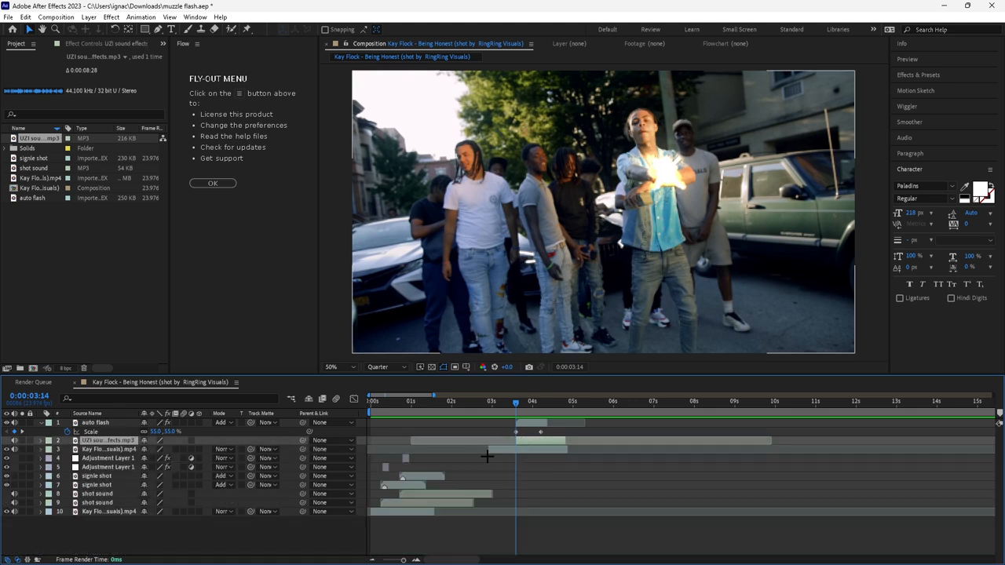
Keyframe the UZI sound's Audio Levels and retime them so the volume fades with the flash burst.
left_click(41, 439)
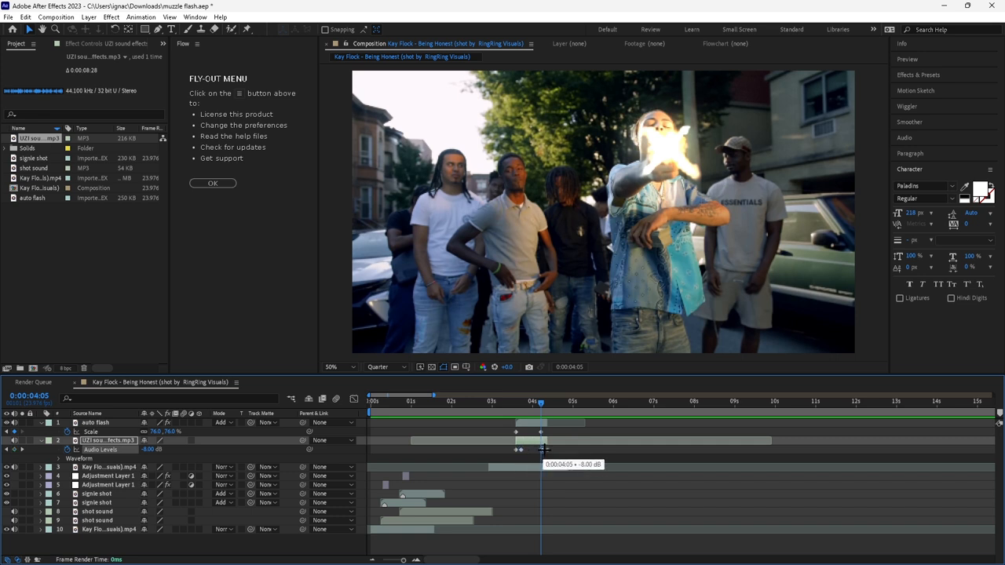
left_click_drag(540, 402, 492, 401)
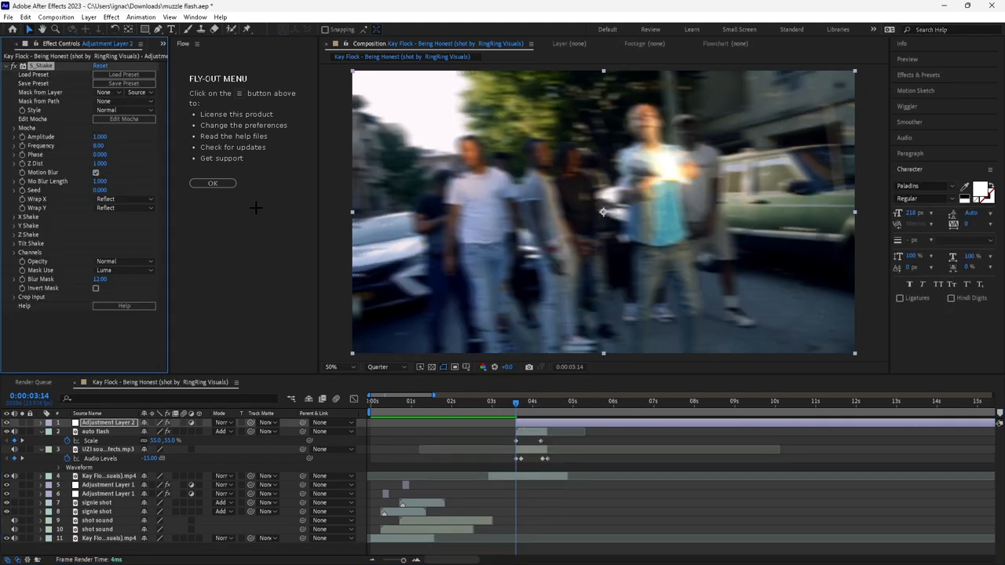
Keyframe S_Shake Amplitude at the start and end of the machine-gun burst.
left_click(546, 402)
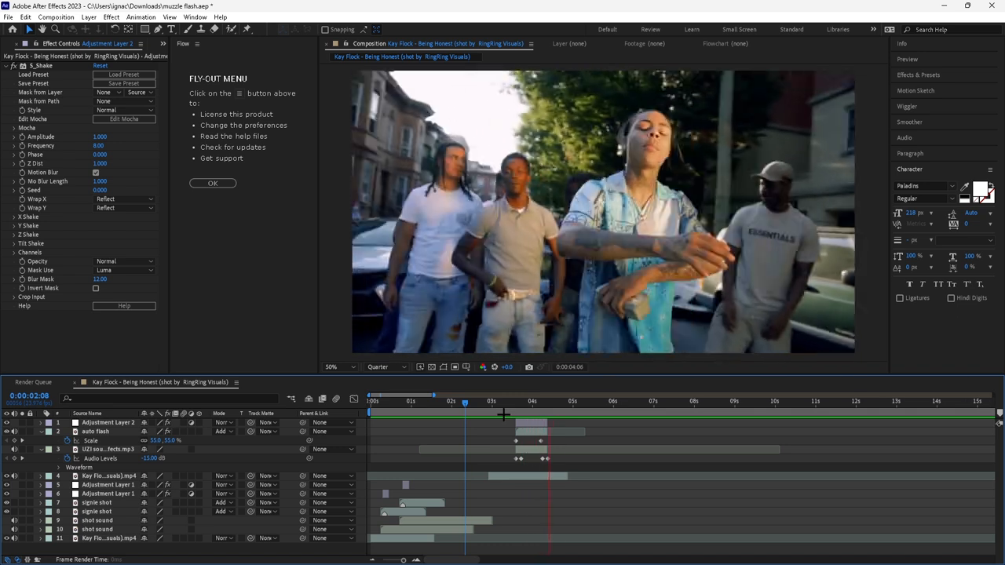
left_click(507, 402)
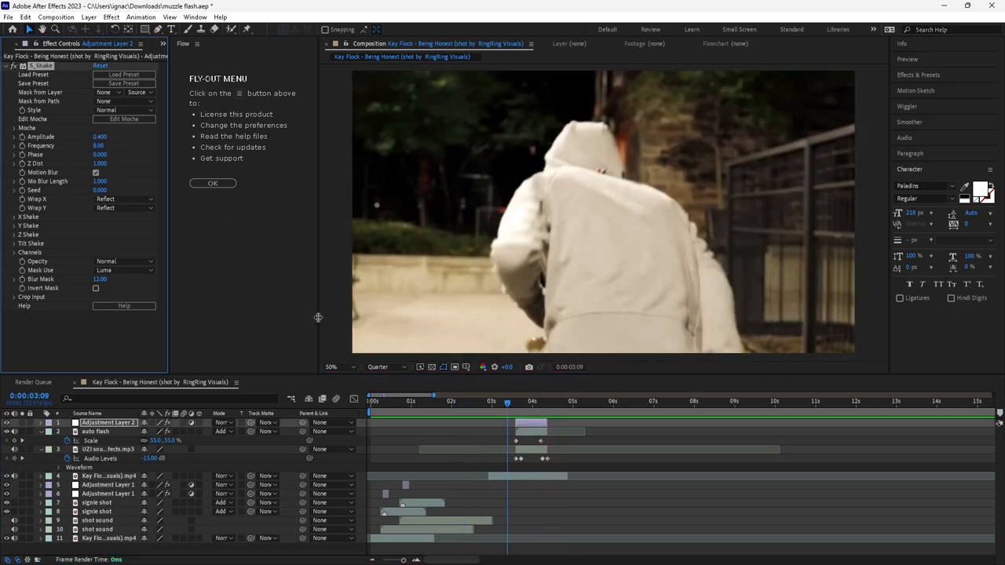
left_click(514, 402)
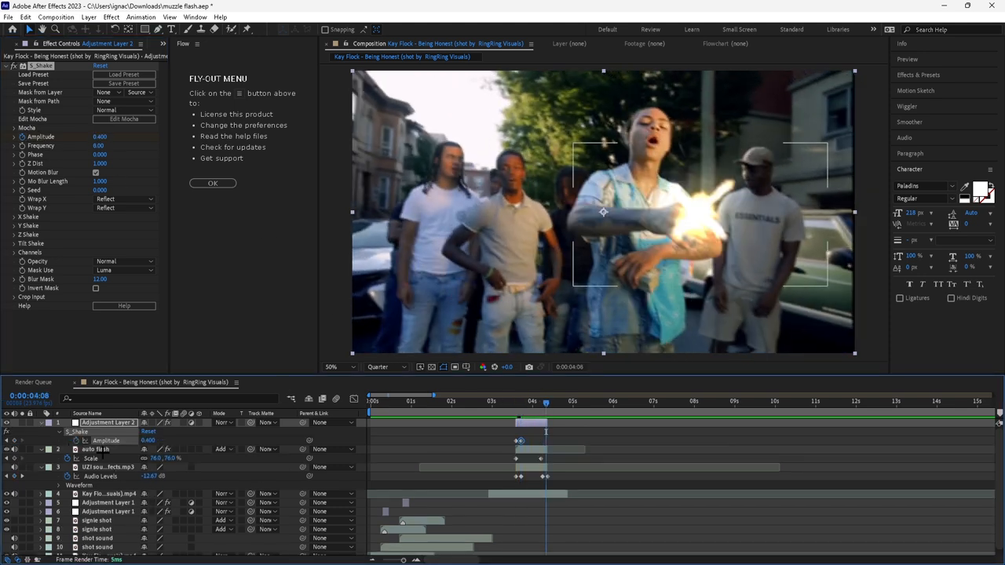
left_click(549, 401)
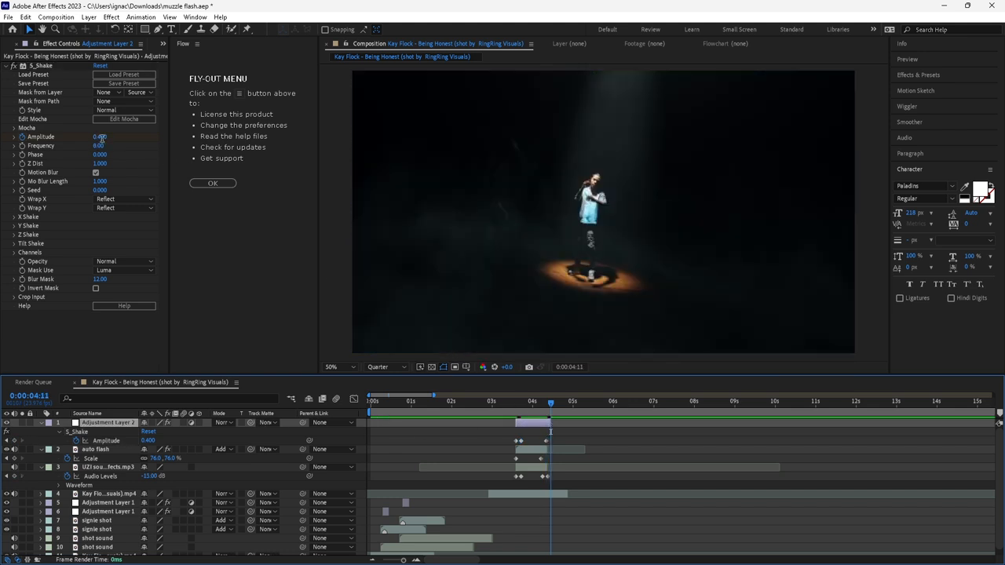
Scrub through the burst to preview the shake.
left_click_drag(551, 402, 500, 402)
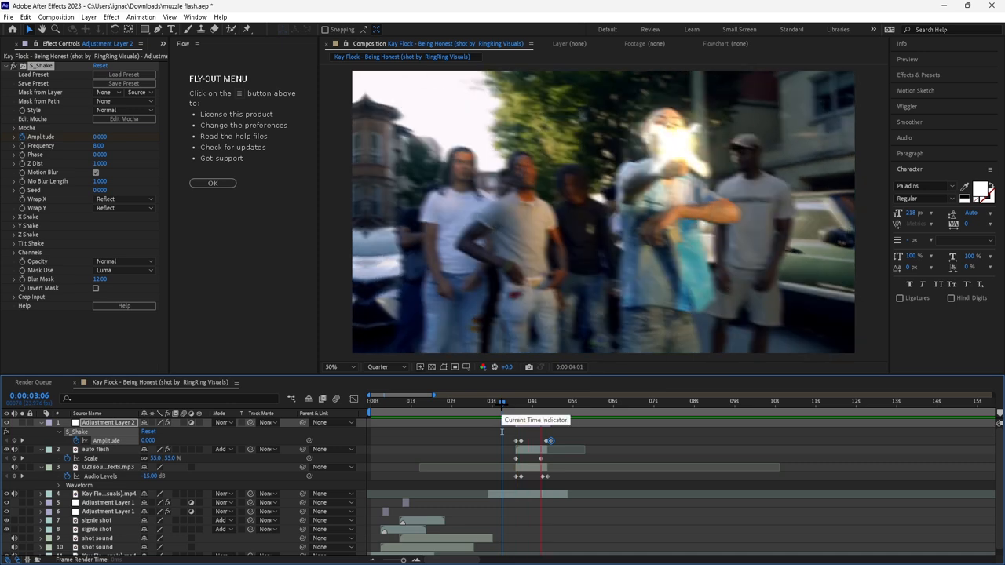
left_click_drag(502, 402, 549, 402)
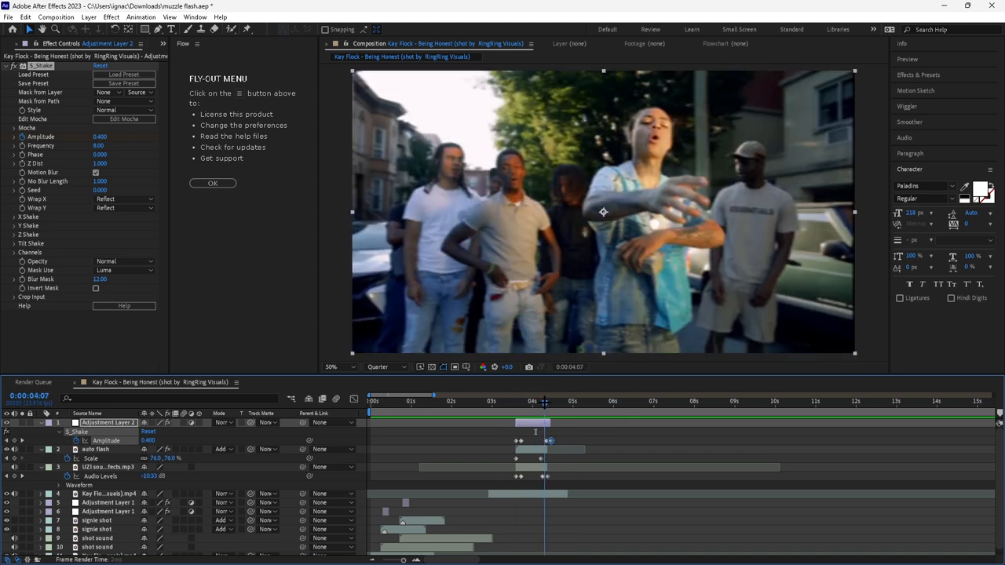
Add Motion Tile with Mirror Edges to the shake layer and scrub the burst to check the borders.
left_click(96, 449)
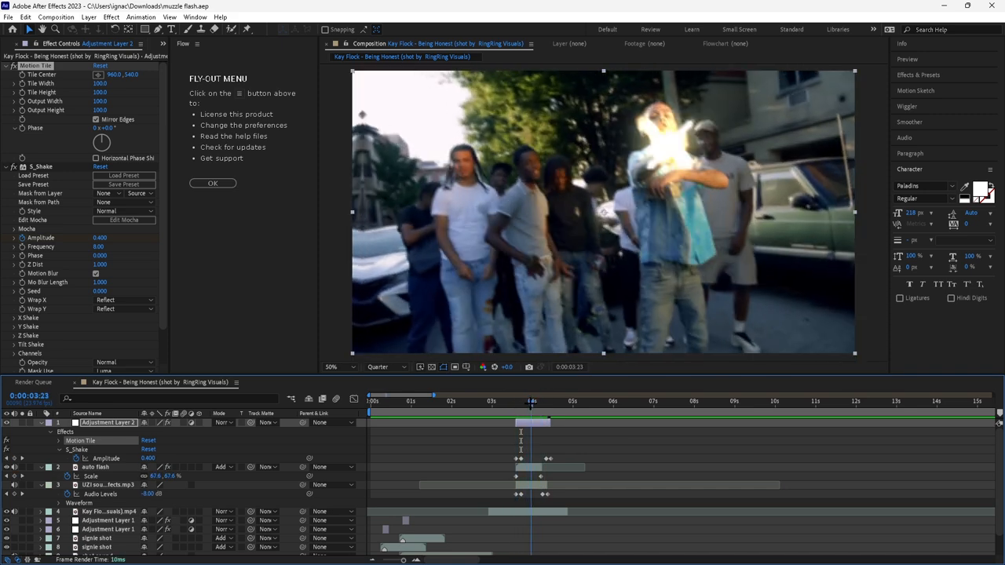
left_click(526, 402)
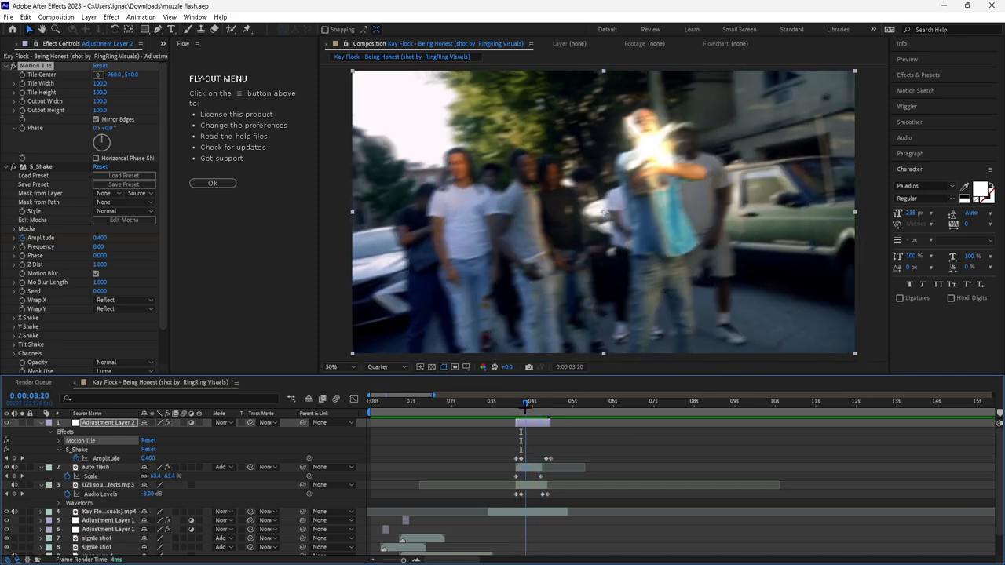
left_click_drag(526, 401, 508, 401)
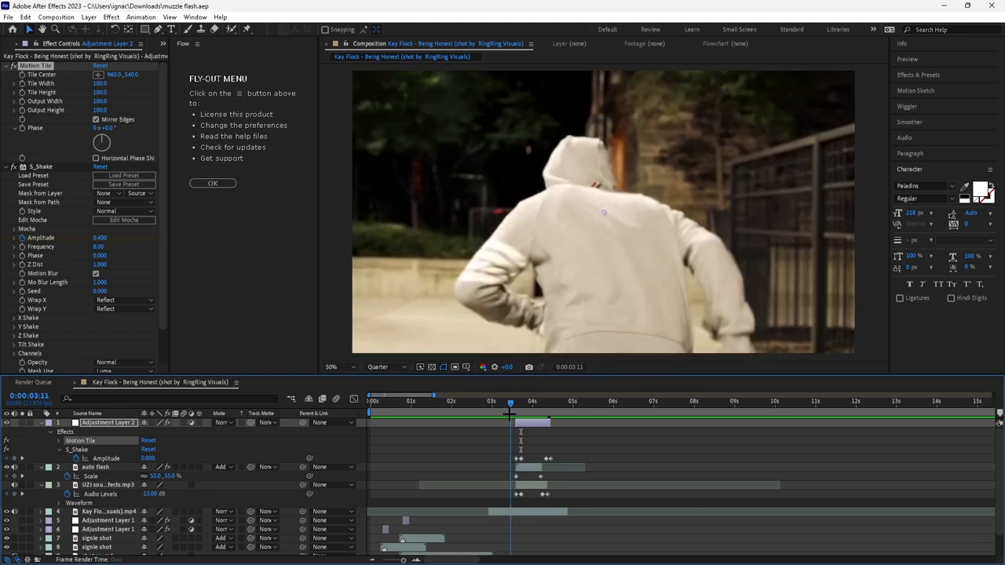